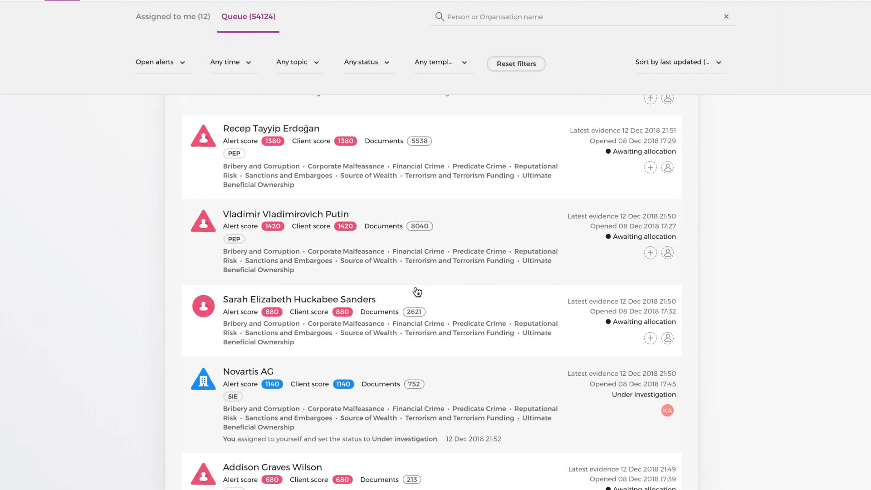
- Scroll the alert queue and open the VTB Capital alert with 23 evidence items
scroll("down", 3)
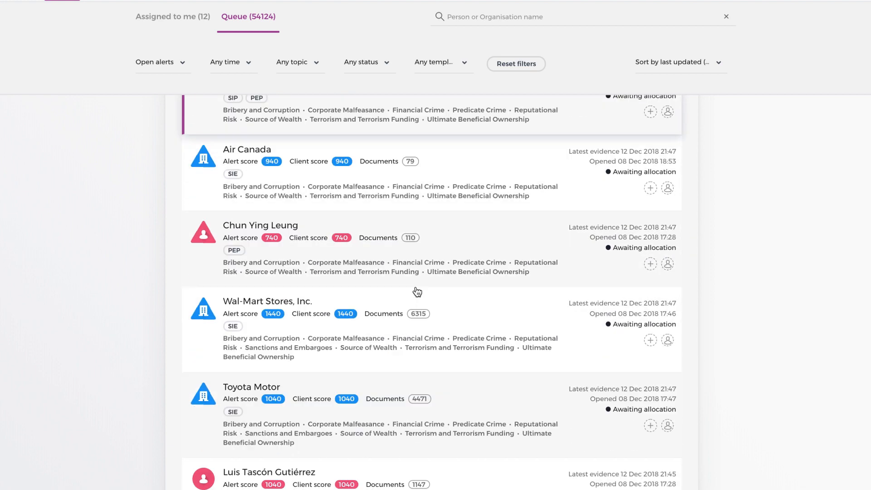
scroll("down", 3)
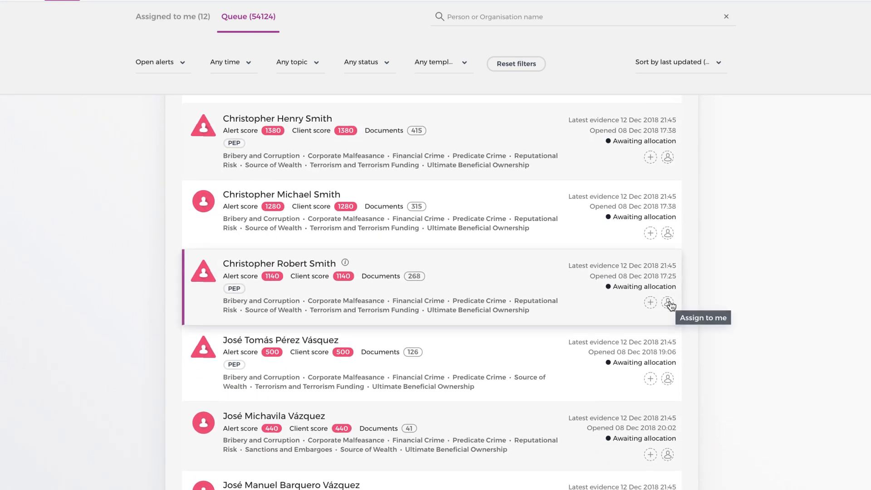
left_click(668, 302)
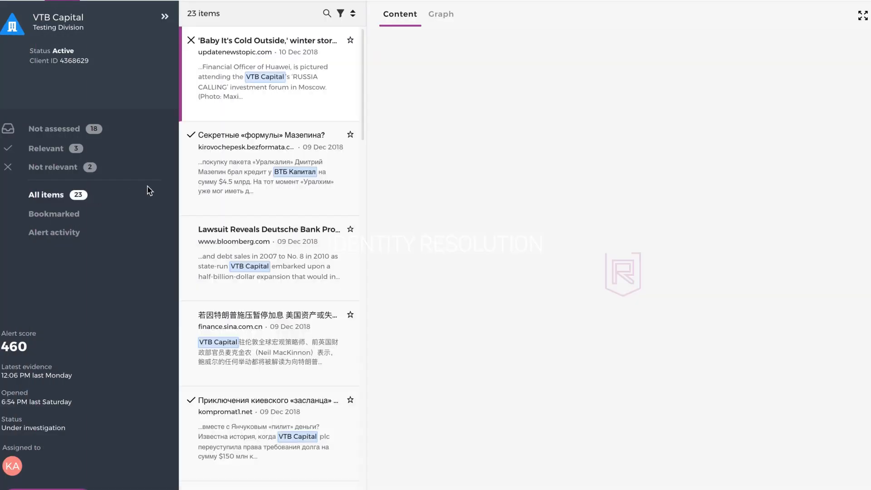
- Read the winter storm/Meng arrest article and the Russian Mazepin loans article, then scroll further down the items list
left_click(267, 66)
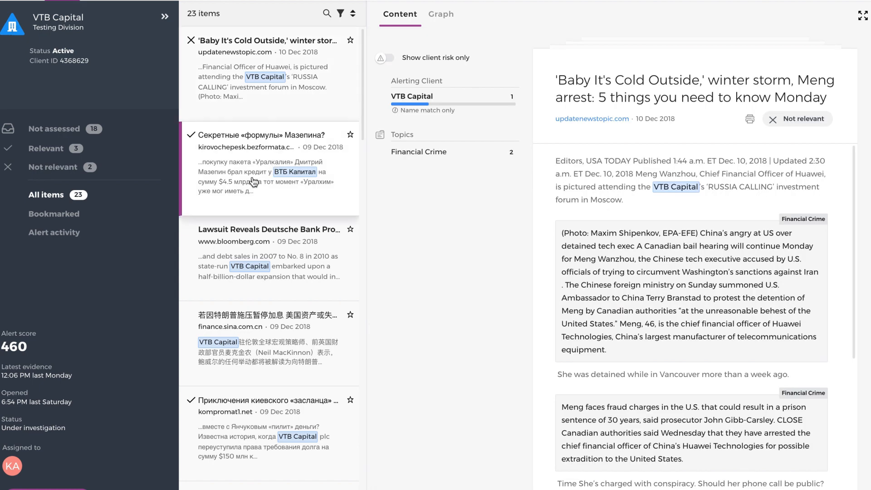
left_click(267, 163)
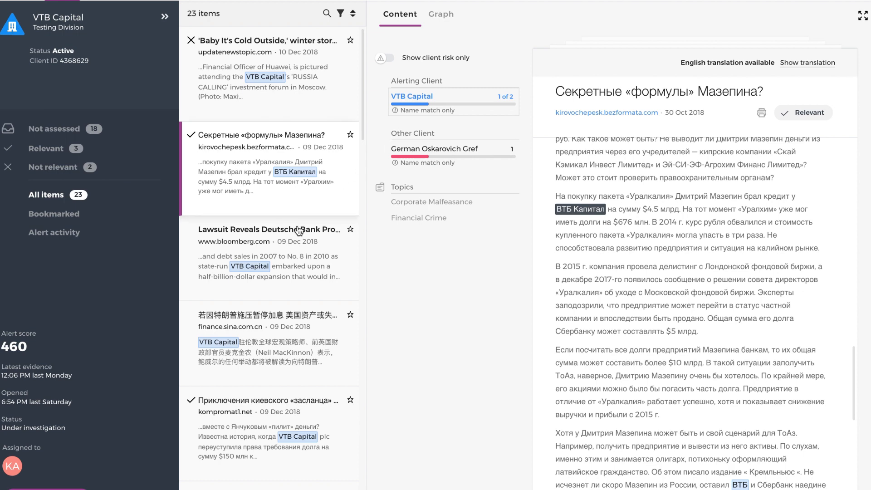
scroll("down", 3)
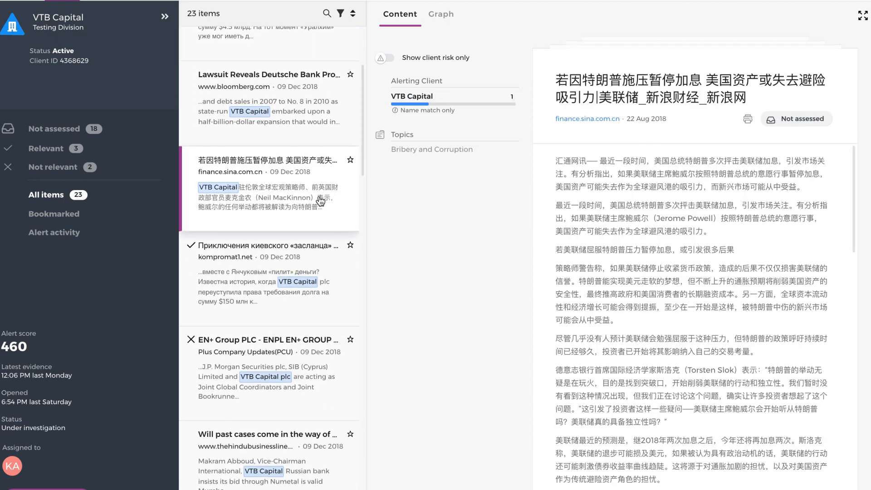
scroll("down", 3)
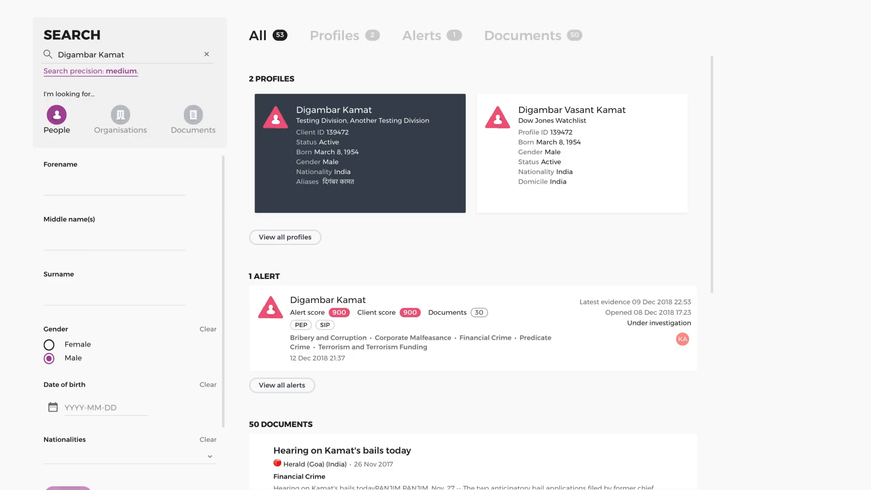
mouse_move(299, 222)
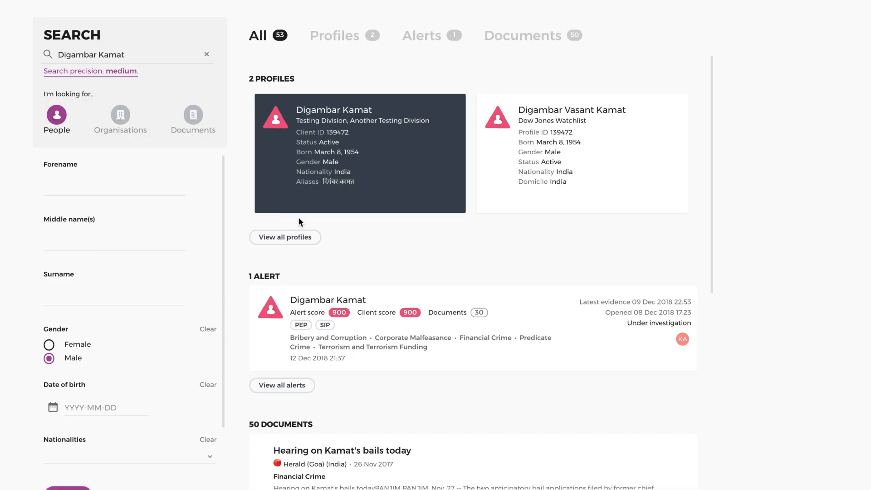
- Scroll the Digambar Kamat results through the 2 profiles, 1 alert and 50 documents
scroll("down", 3)
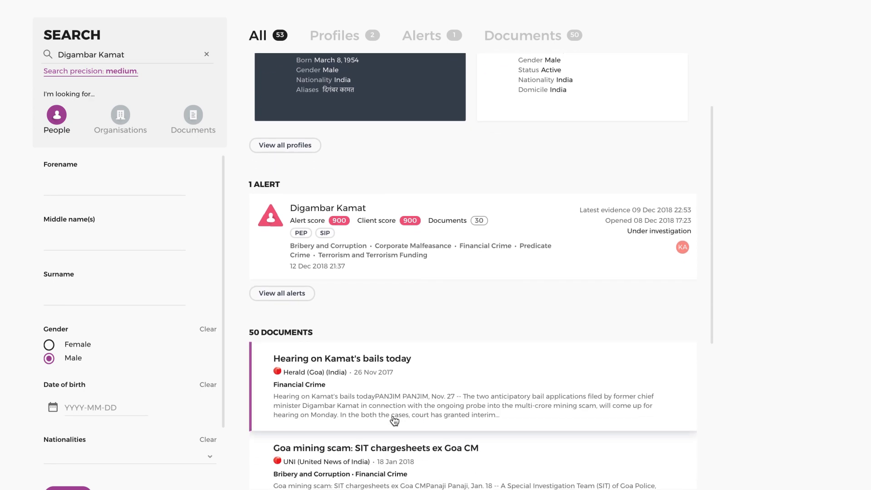
scroll("down", 3)
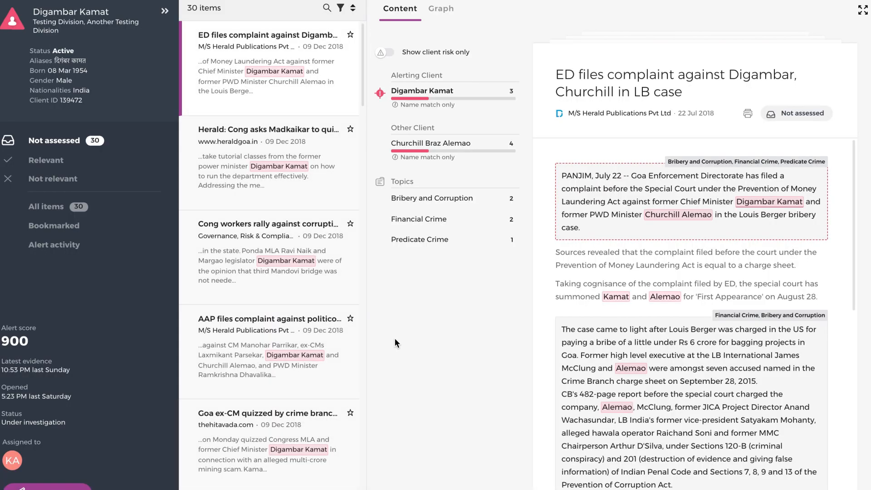
mouse_move(390, 100)
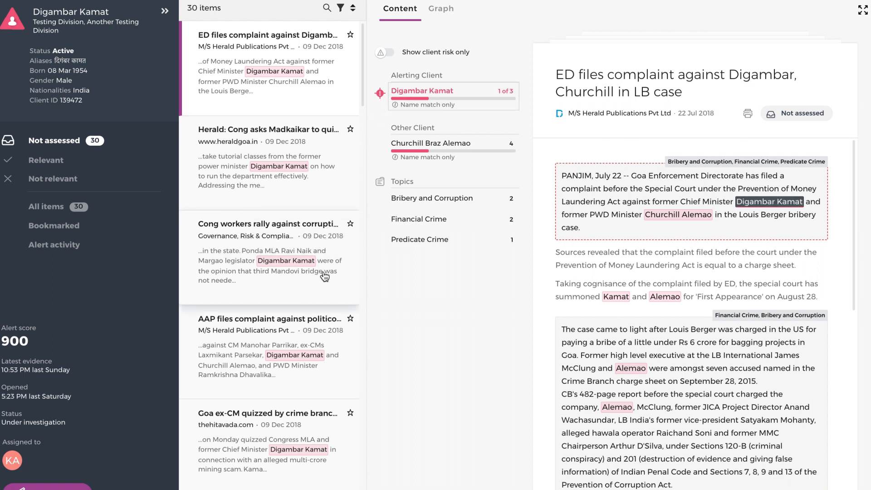
- Scroll the Digambar Kamat alert's document list of unassessed articles
scroll("down", 3)
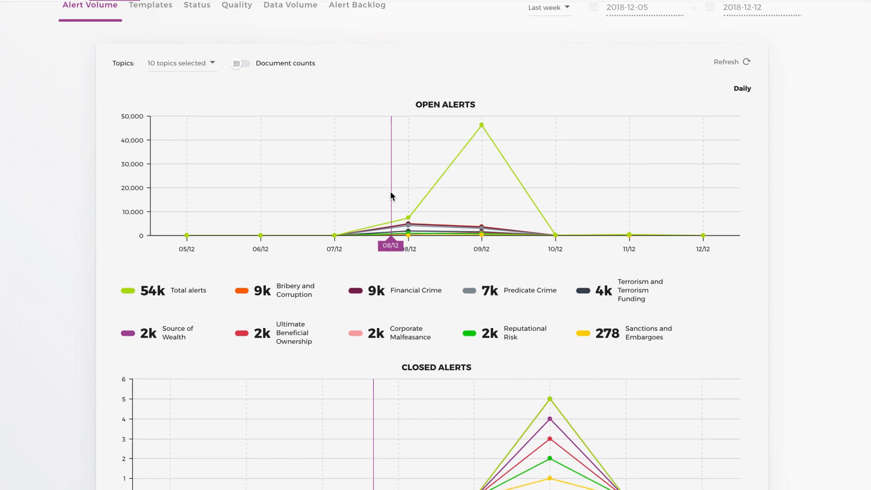
- Scroll down and back up through last week's Open and Closed Alerts charts
scroll("down", 3)
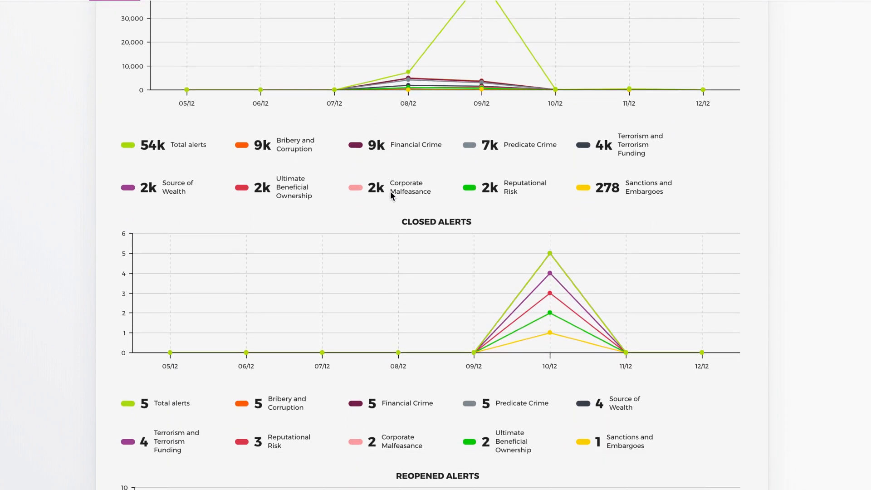
scroll("up", 3)
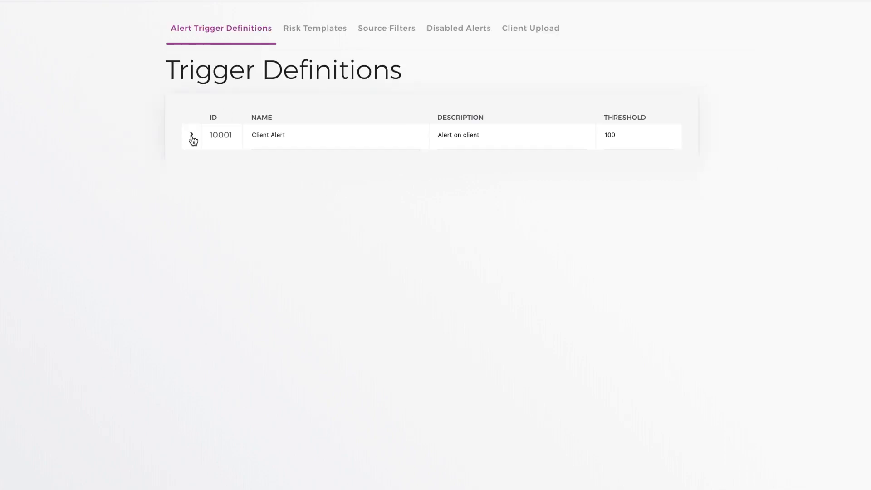
- Expand the Client Alert trigger, then scroll the VTB Capital close-alert consequence list
left_click(192, 138)
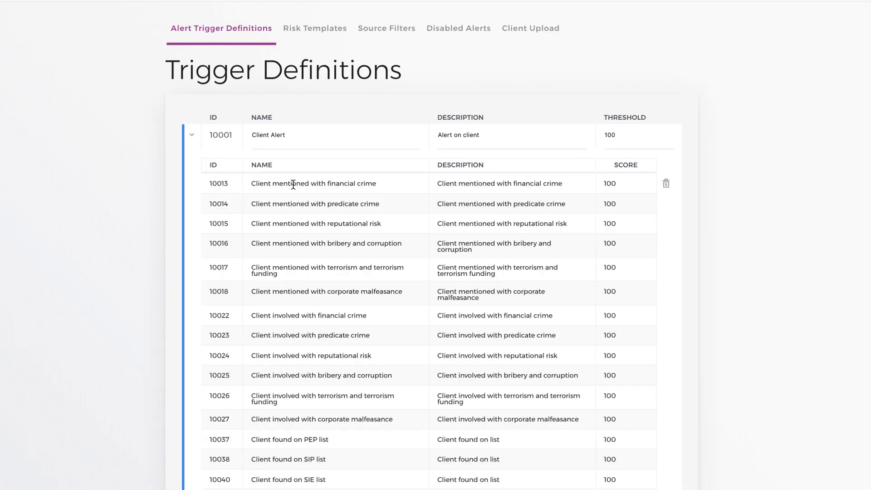
mouse_move(593, 195)
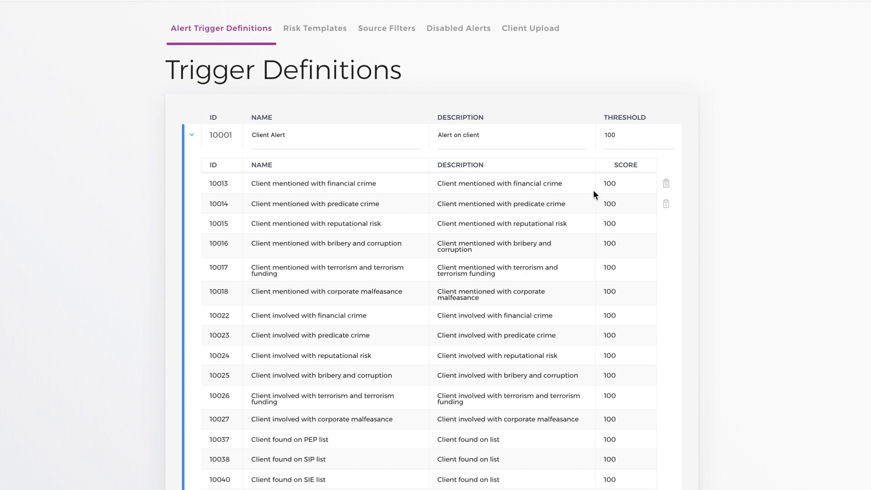
mouse_move(620, 307)
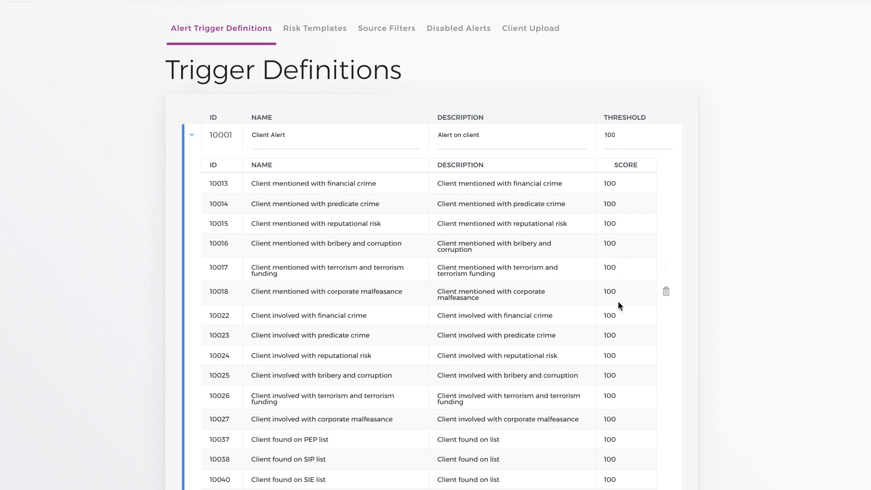
scroll("down", 3)
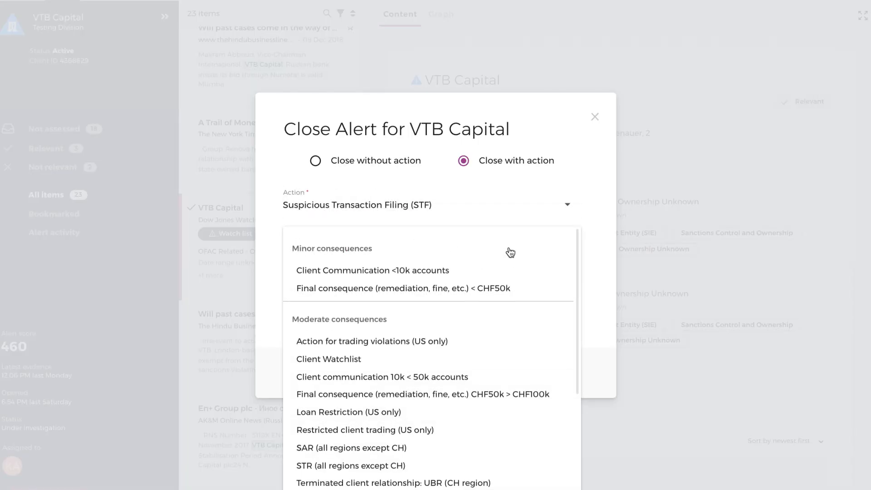
scroll("down", 3)
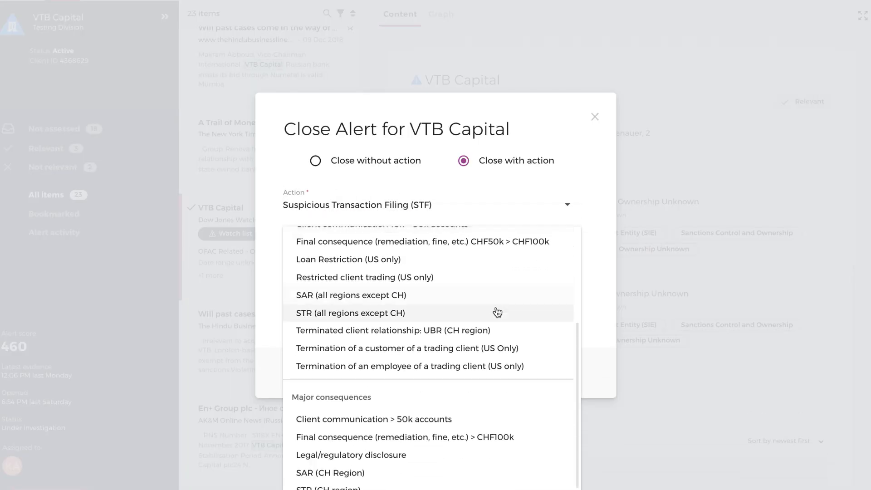